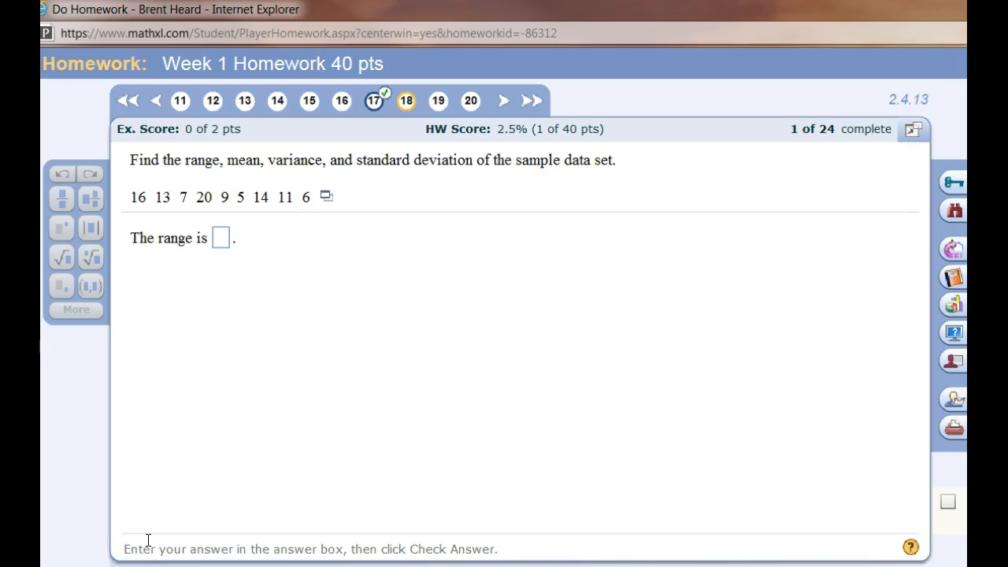
pyautogui.moveTo(151, 545)
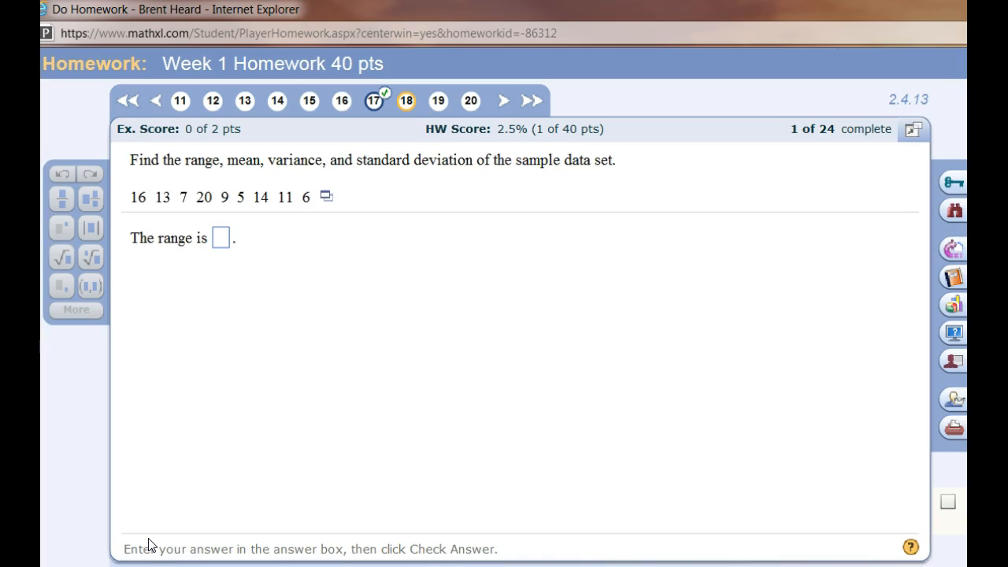
pyautogui.moveTo(372, 387)
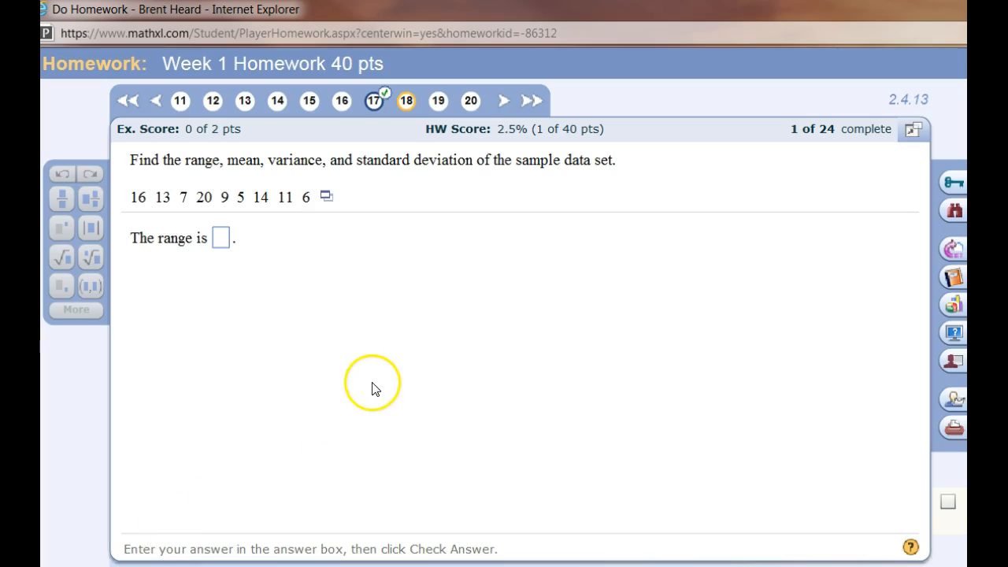
pyautogui.moveTo(389, 369)
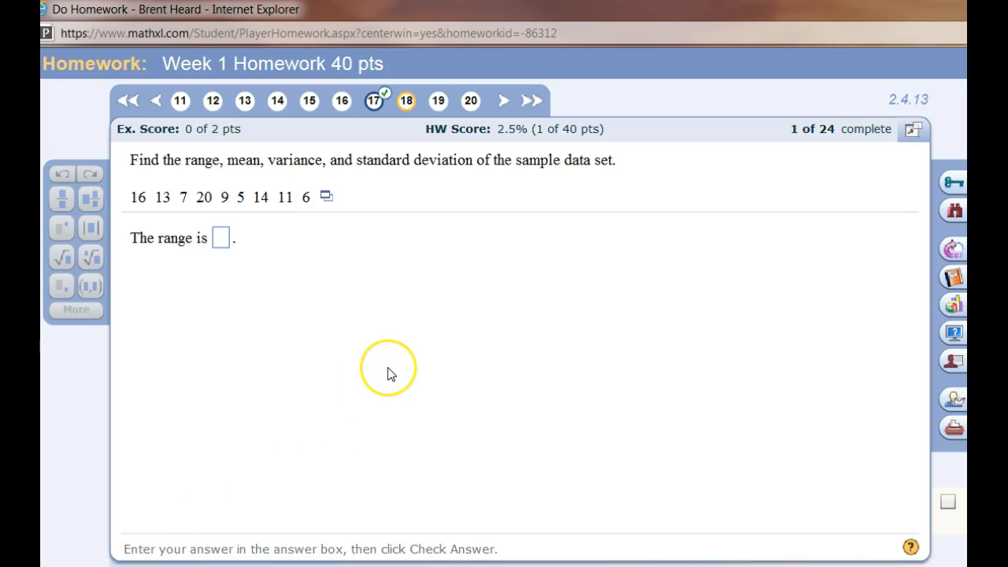
pyautogui.moveTo(329, 226)
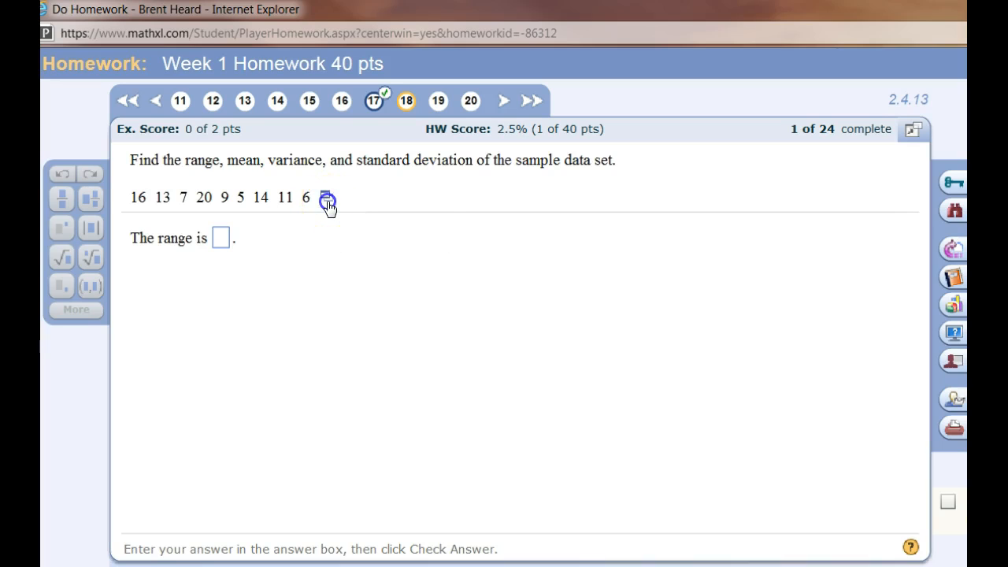
# Step: Make a tab-delimited copy of the MathXL sample data set
pyautogui.click(326, 196)
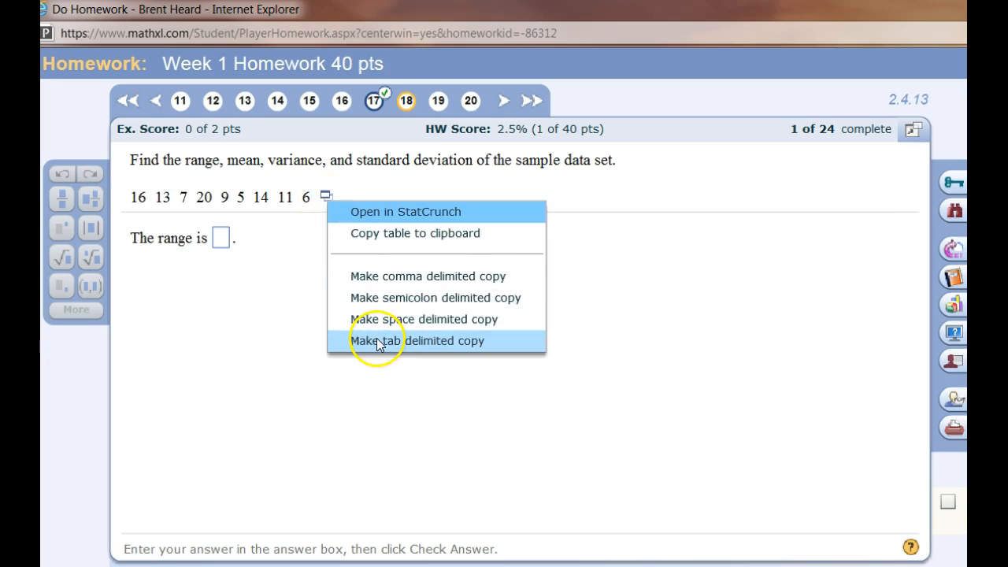
pyautogui.moveTo(378, 340)
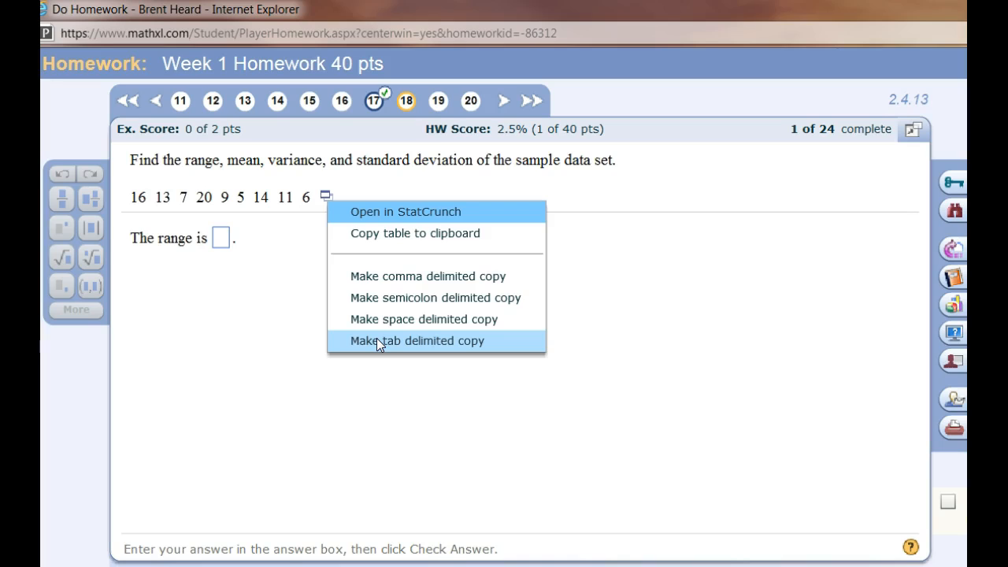
pyautogui.click(416, 340)
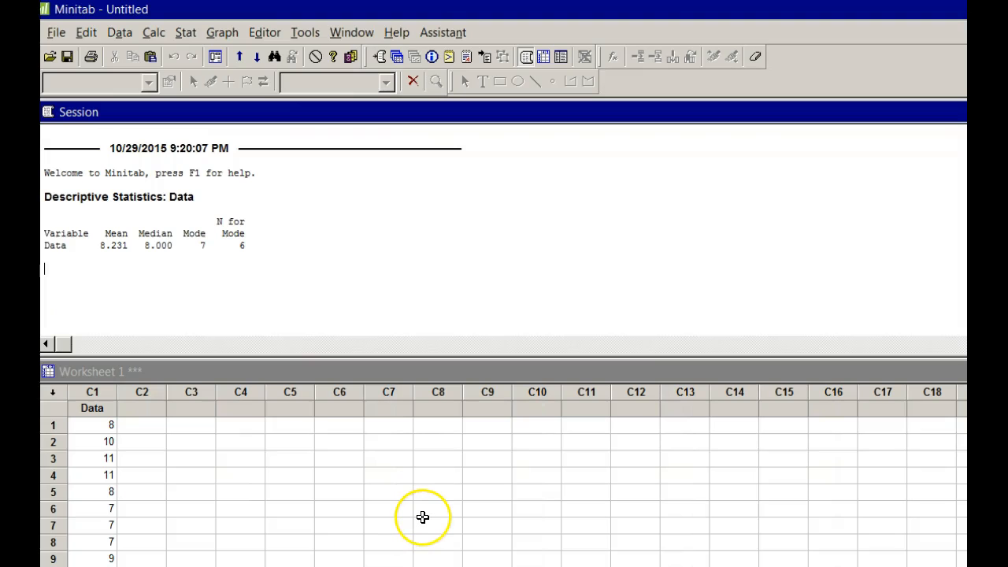
pyautogui.moveTo(268, 433)
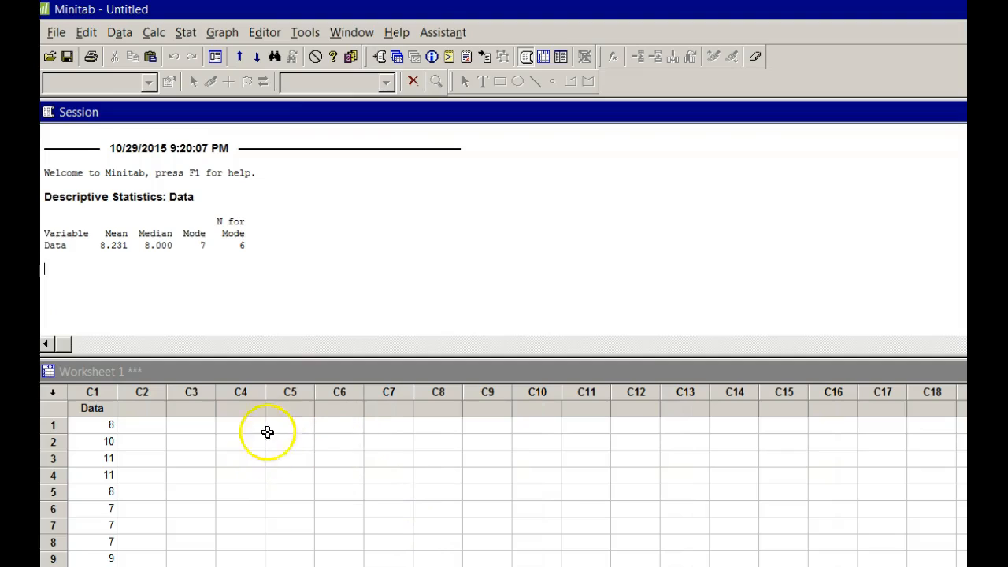
pyautogui.moveTo(148, 426)
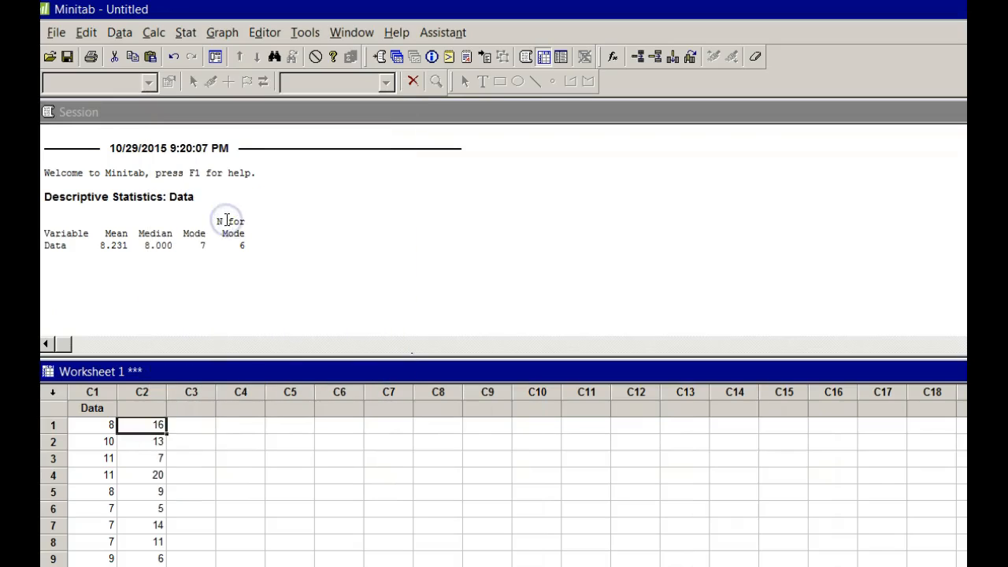
pyautogui.moveTo(217, 400)
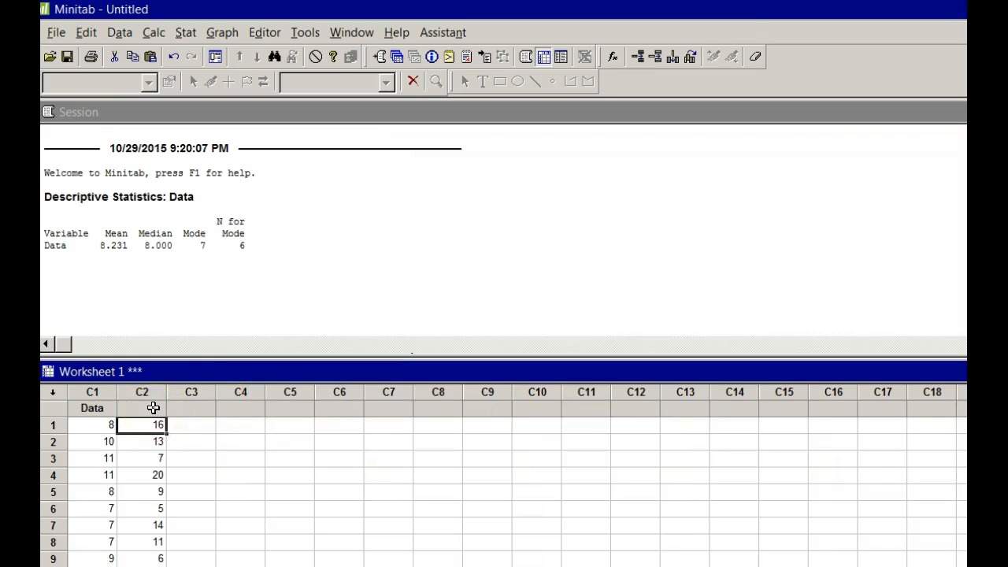
# Step: Enter 'Data 2' as the name of worksheet column C2
pyautogui.click(191, 407)
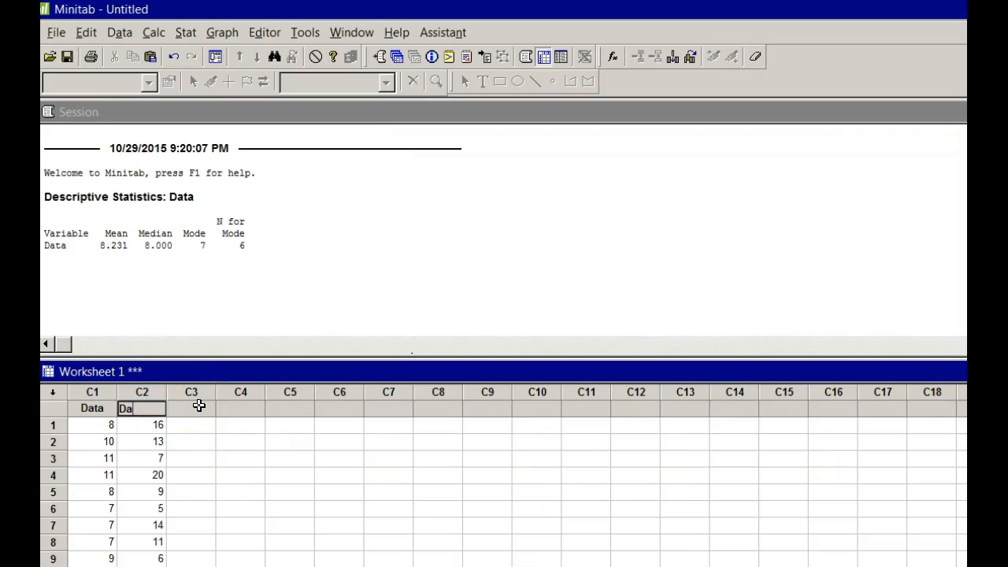
pyautogui.write('Data 2')
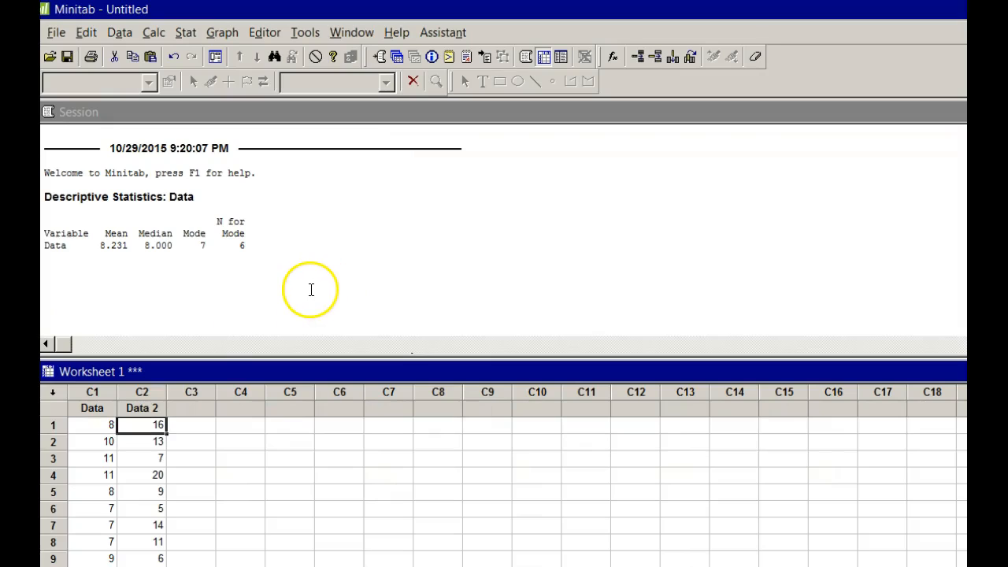
pyautogui.moveTo(315, 290)
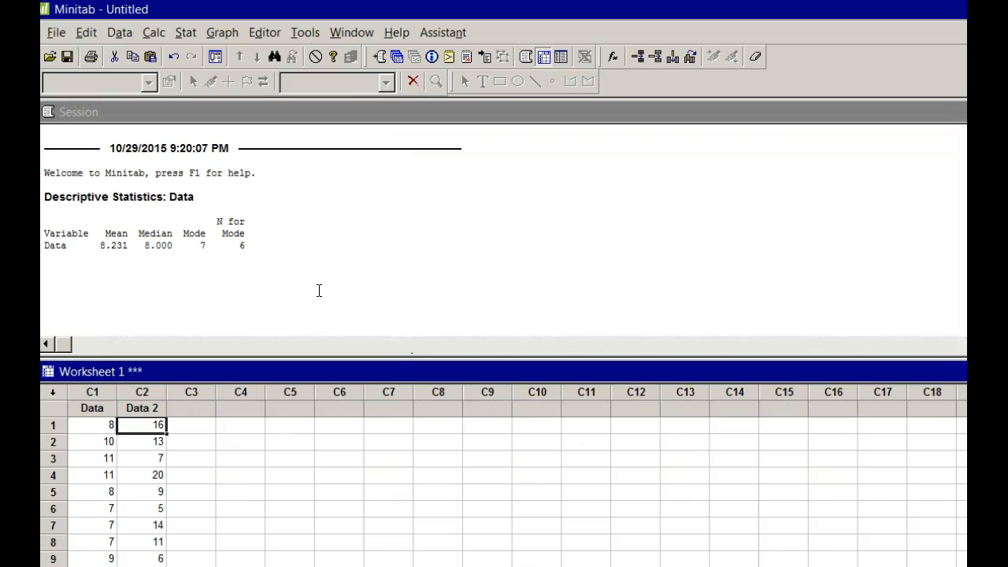
pyautogui.moveTo(337, 220)
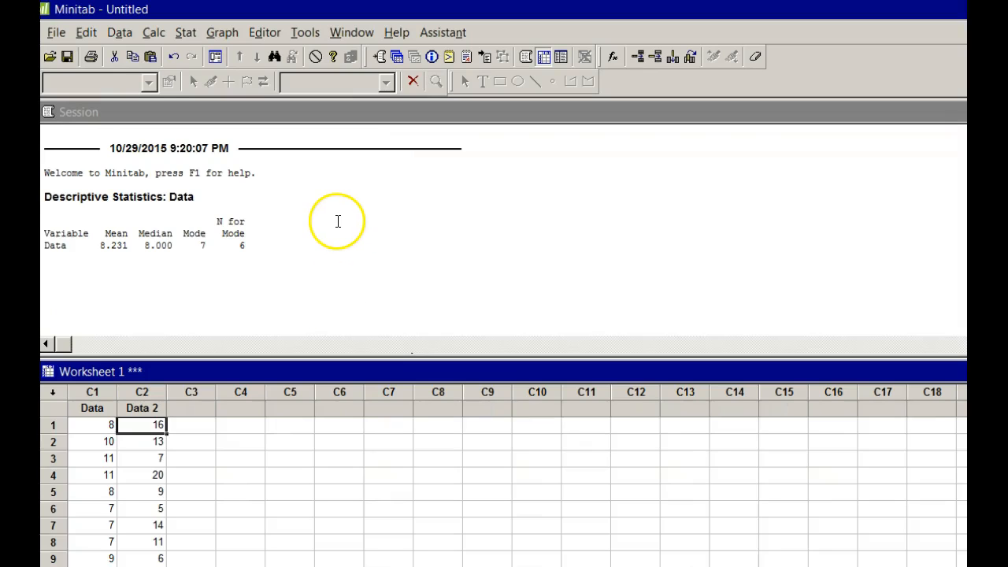
pyautogui.moveTo(337, 242)
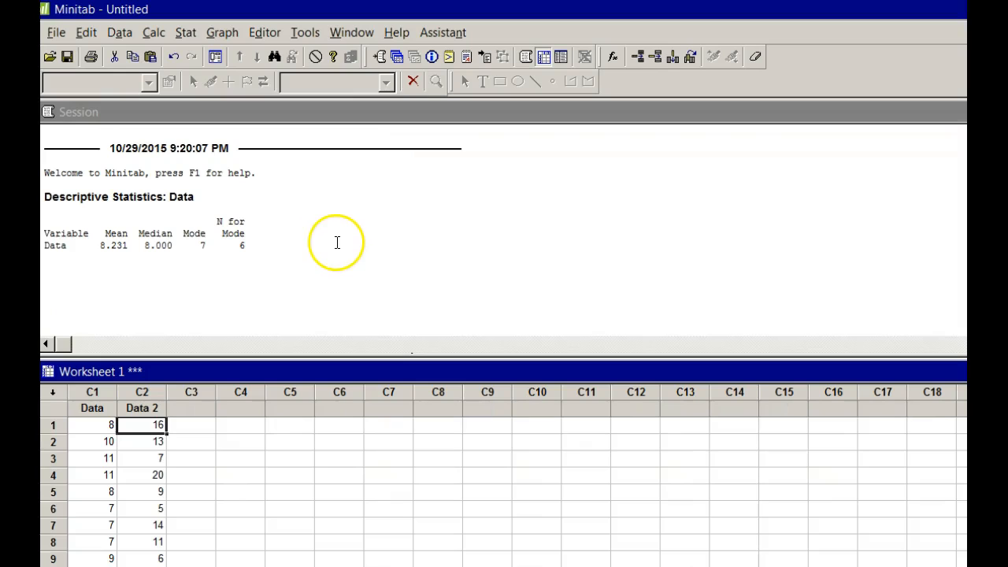
# Step: Open Display Descriptive Statistics and replace the variable Data with C2 Data 2
pyautogui.click(186, 32)
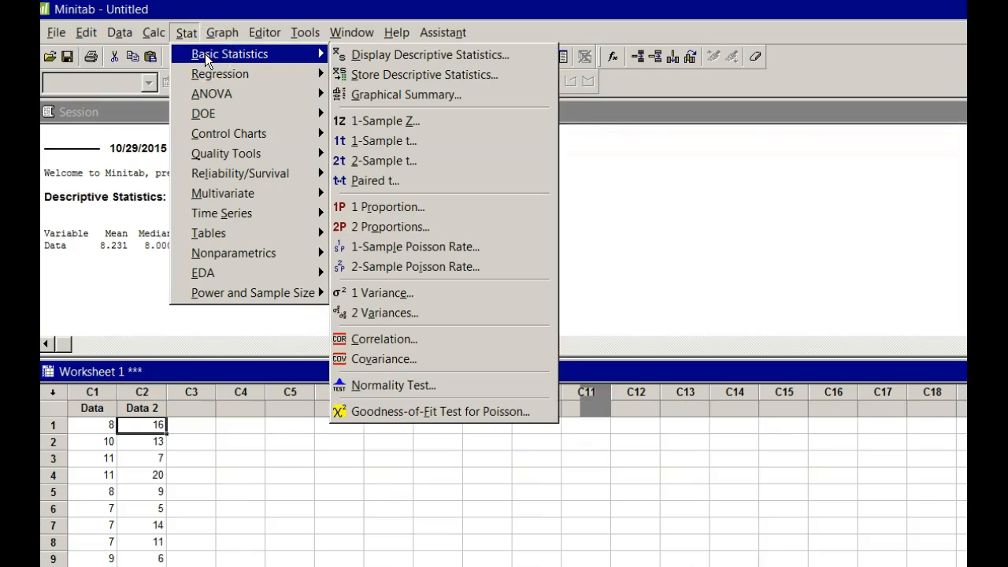
pyautogui.moveTo(429, 54)
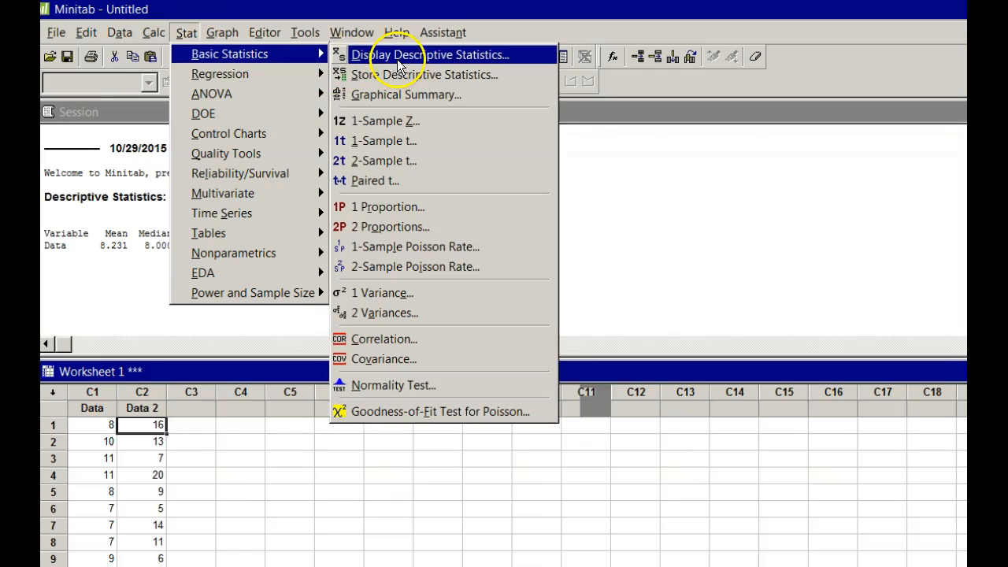
pyautogui.click(433, 54)
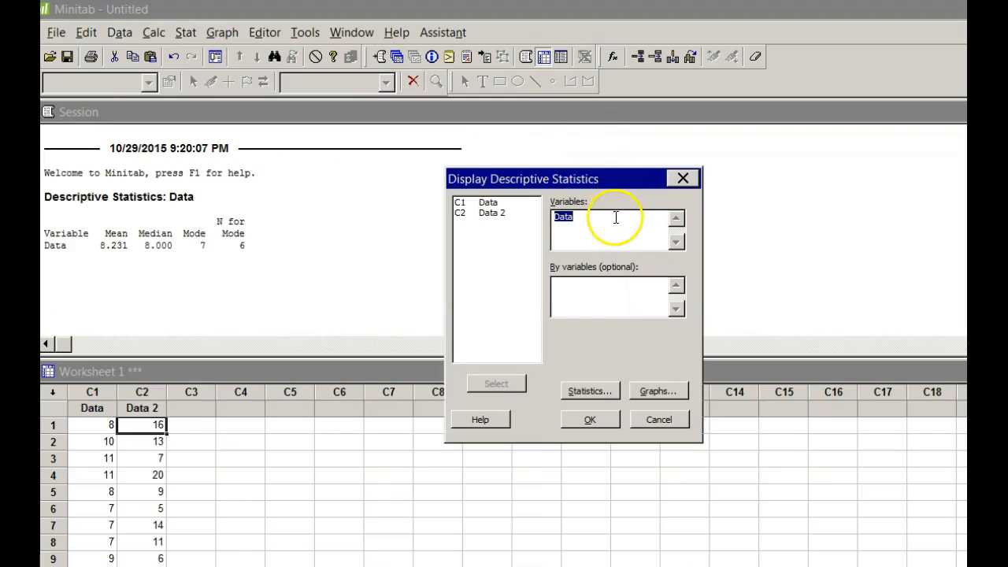
pyautogui.click(615, 216)
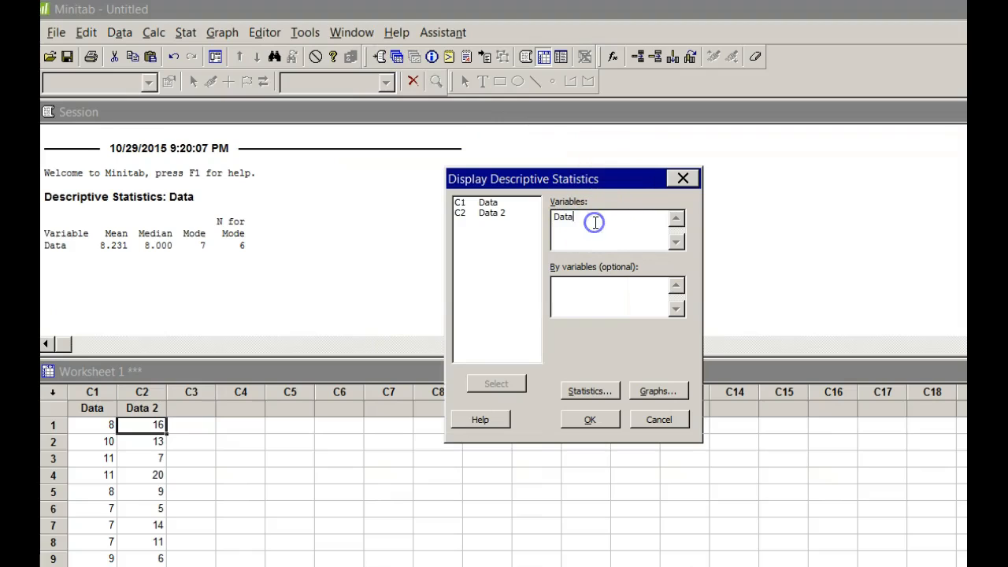
pyautogui.moveTo(510, 209)
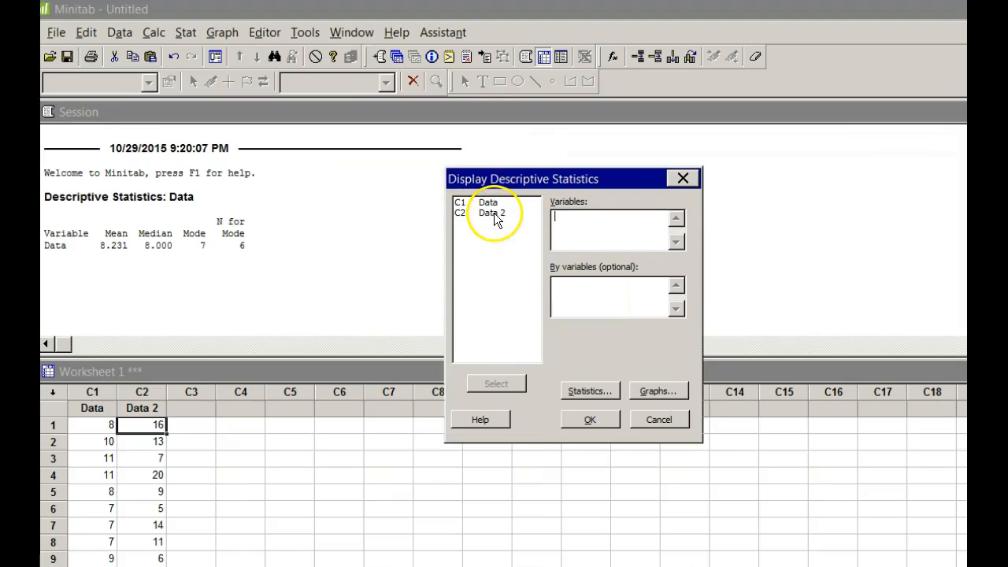
pyautogui.doubleClick(490, 212)
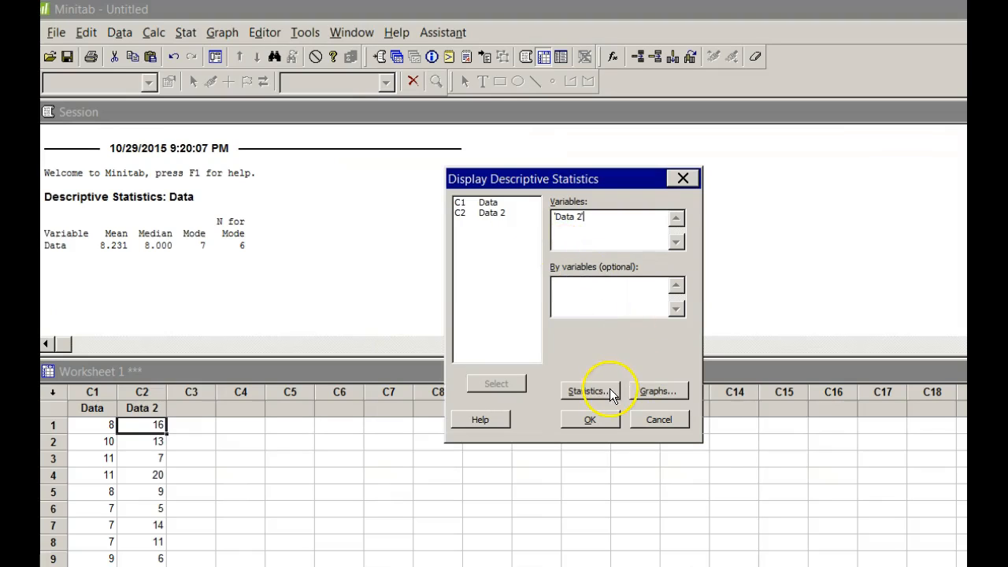
# Step: Report variance, standard deviation and range for Data 2 and run the summary
pyautogui.click(588, 392)
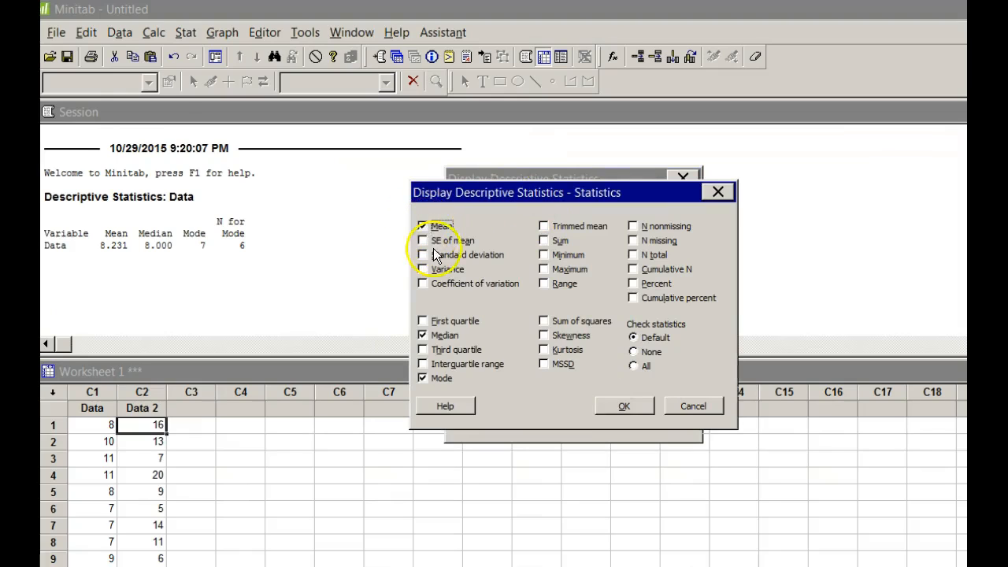
pyautogui.click(423, 268)
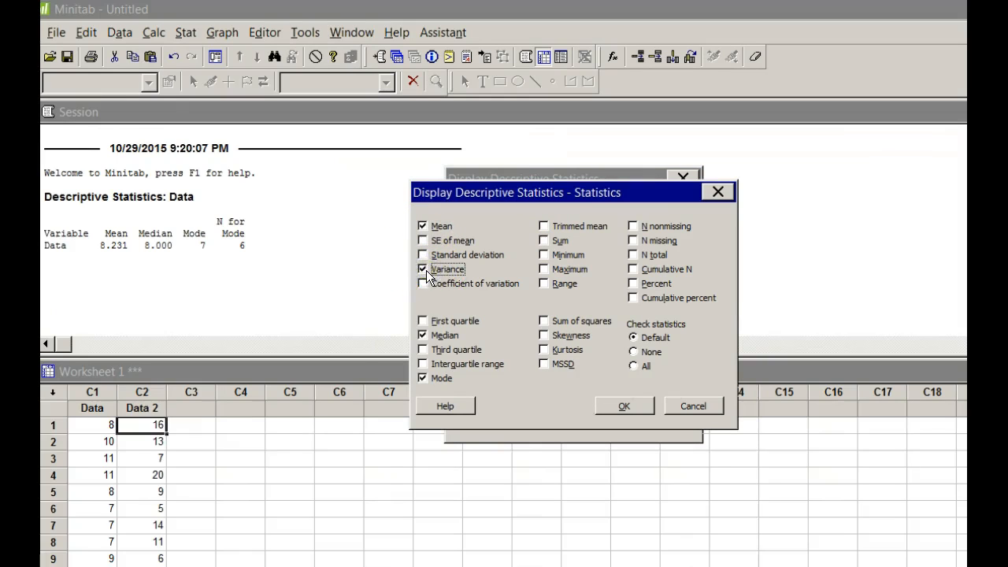
pyautogui.moveTo(476, 205)
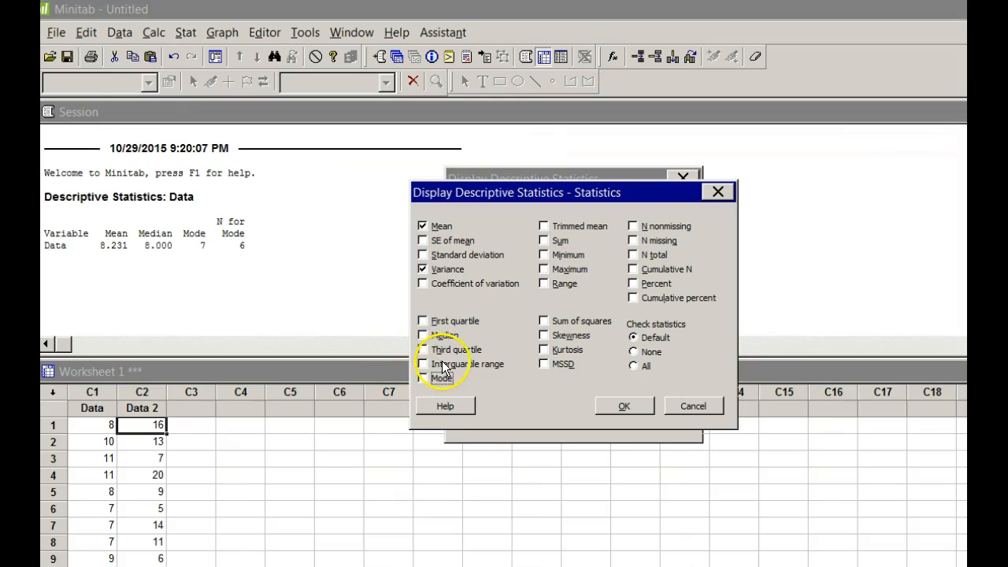
pyautogui.moveTo(439, 269)
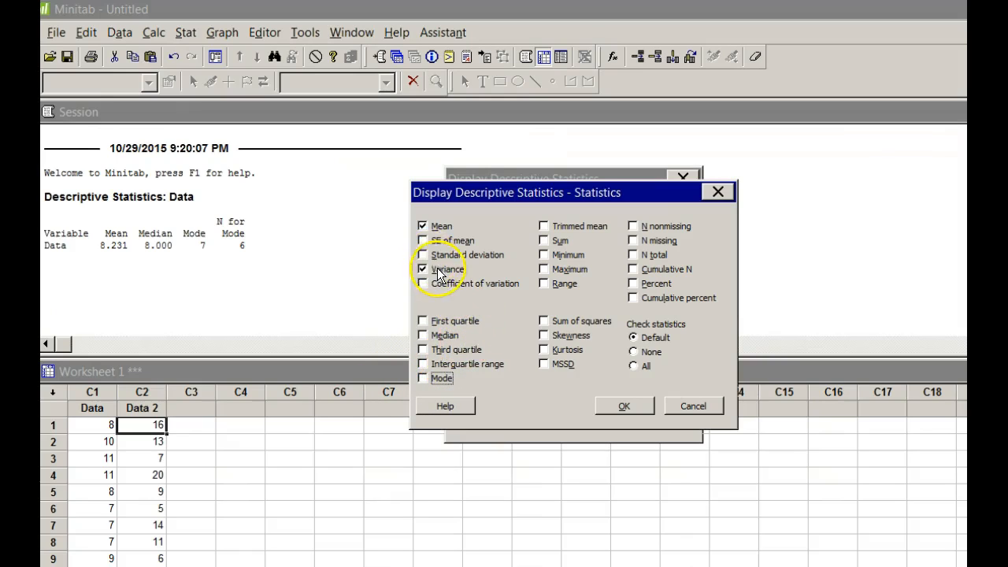
pyautogui.click(422, 255)
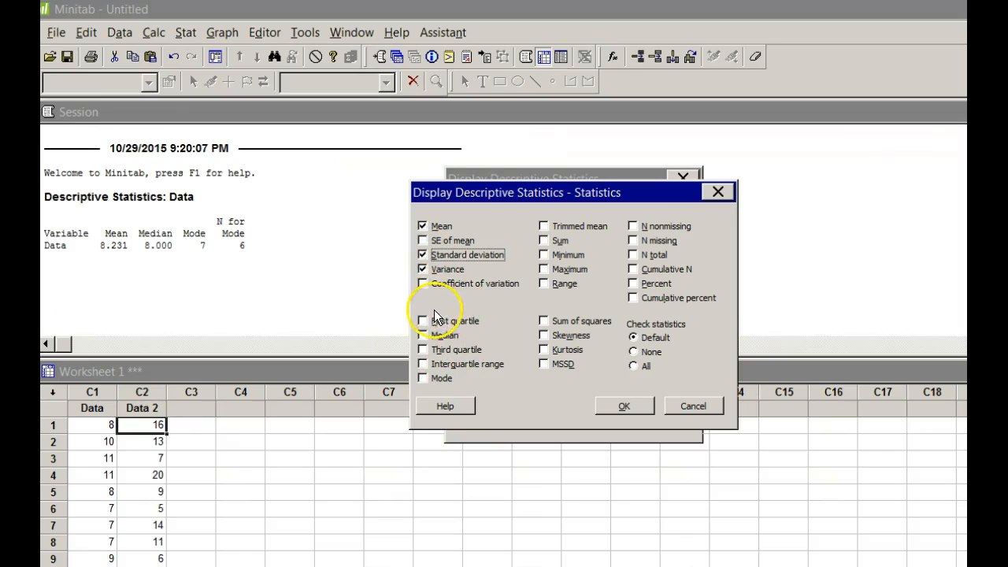
pyautogui.moveTo(555, 311)
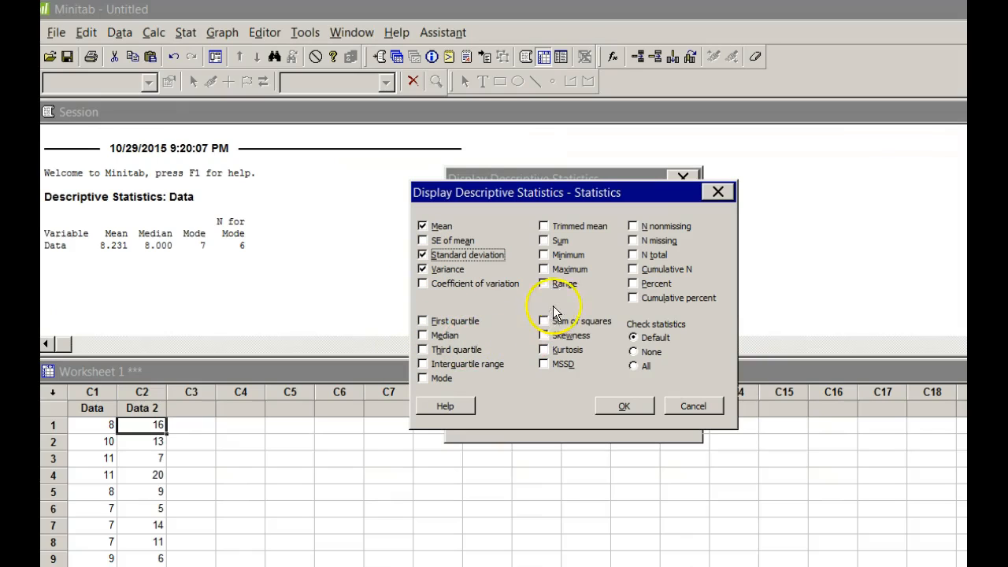
pyautogui.click(543, 283)
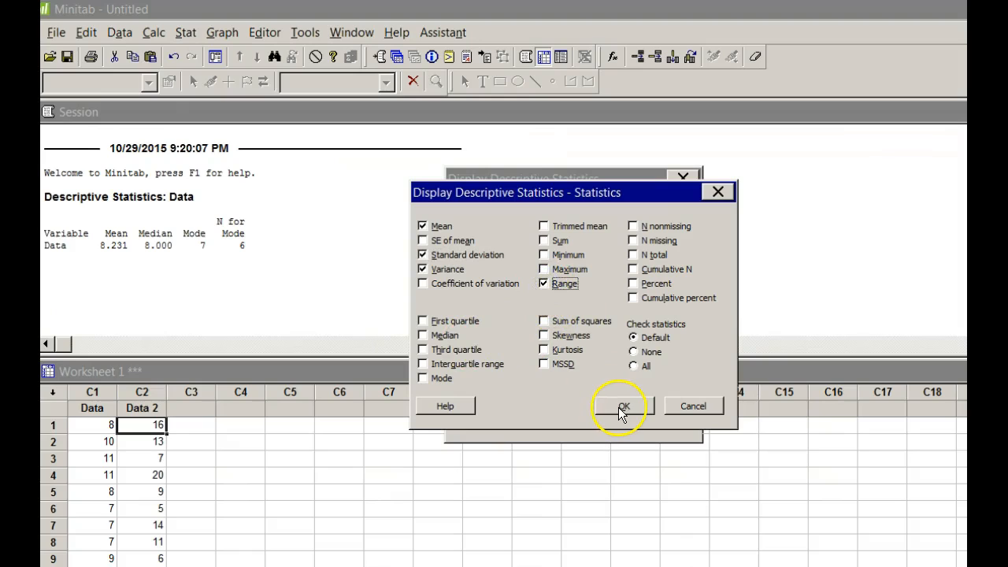
pyautogui.click(622, 406)
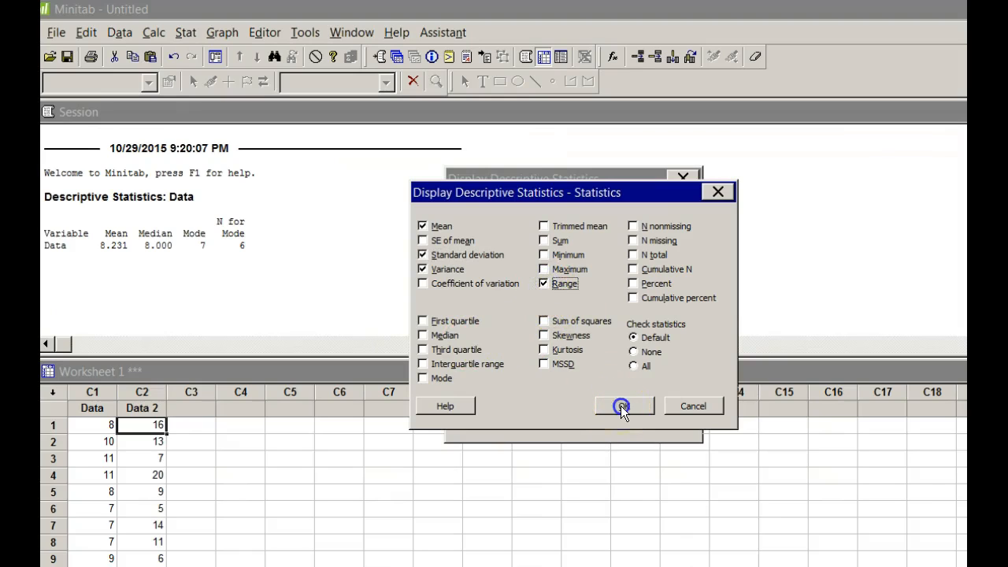
pyautogui.click(623, 405)
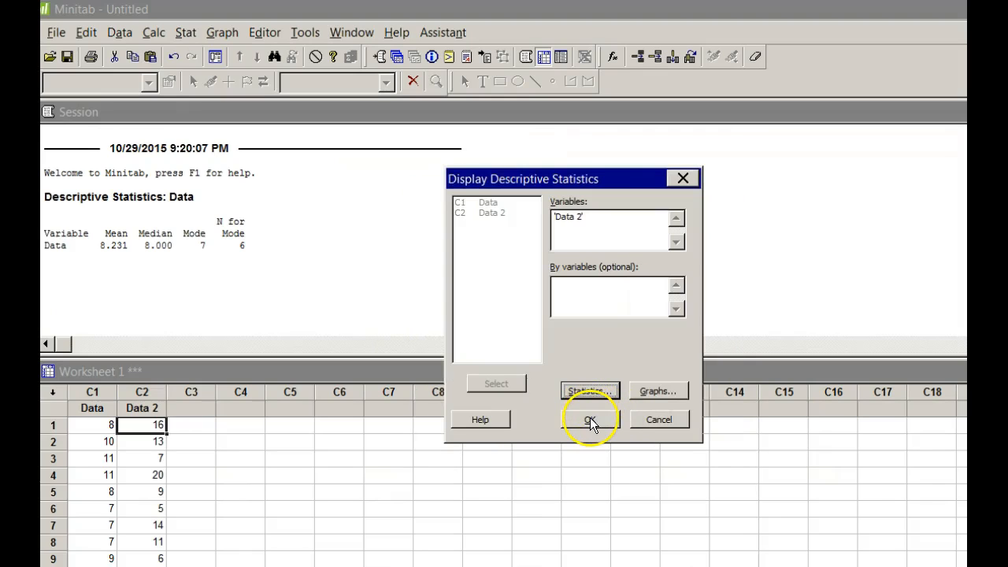
pyautogui.click(590, 418)
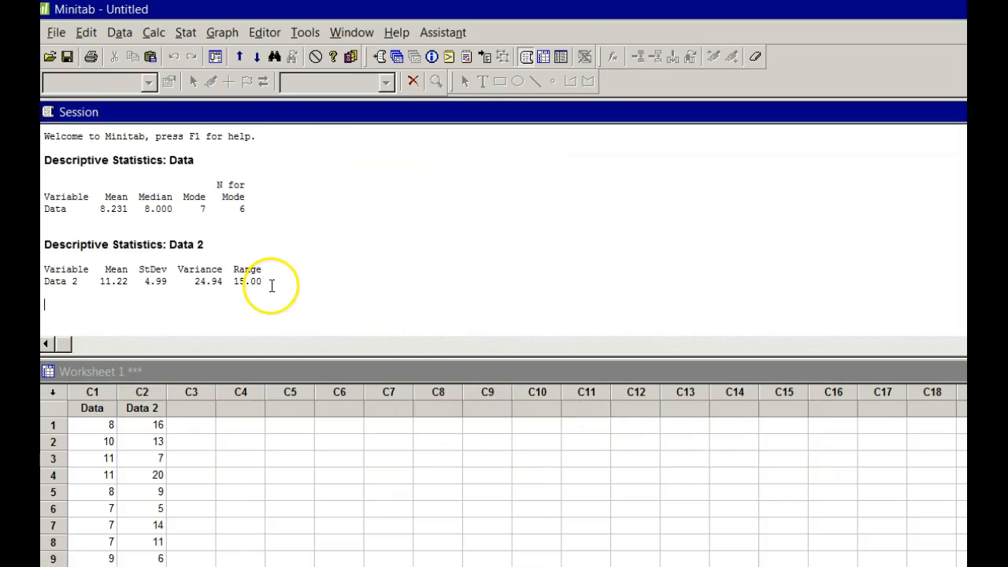
pyautogui.moveTo(72, 281)
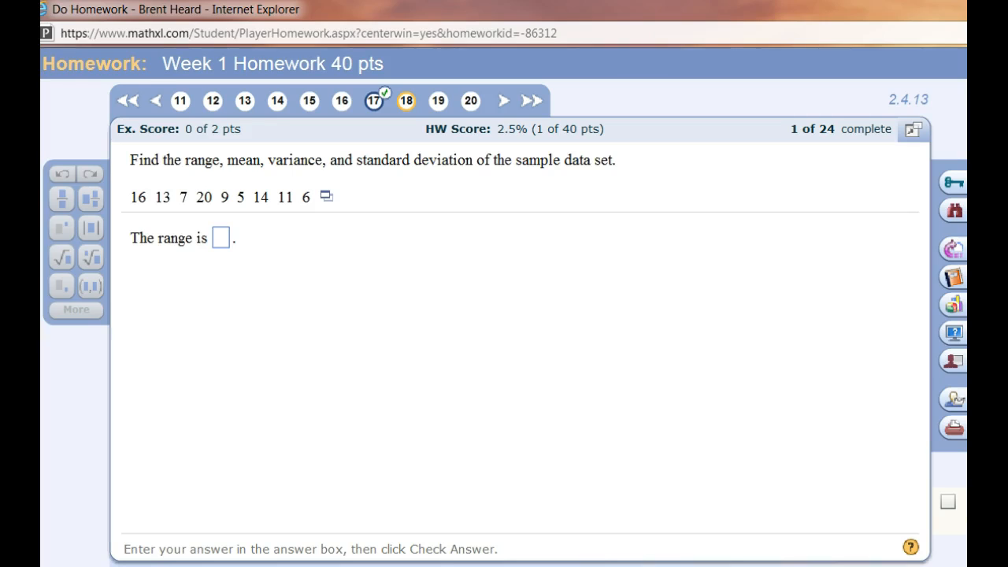
# Step: Answer the MathXL range question with 15 and dismiss the correct-answer message
pyautogui.click(220, 237)
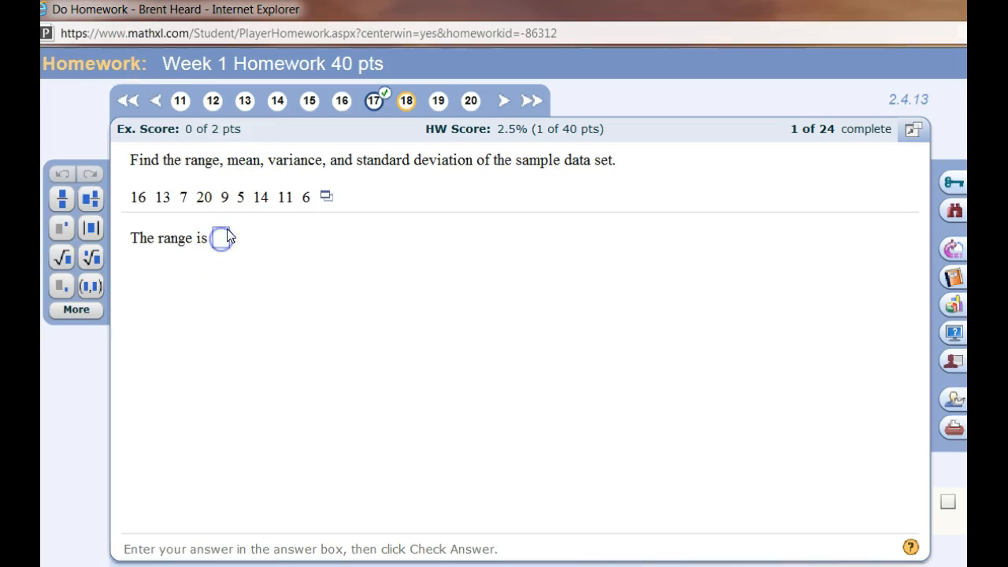
pyautogui.write('13')
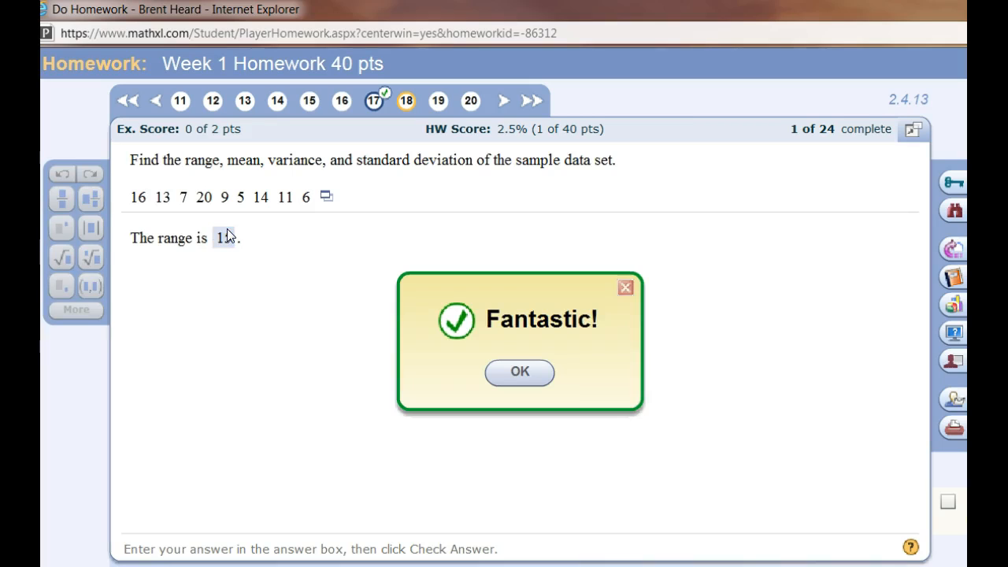
pyautogui.click(519, 371)
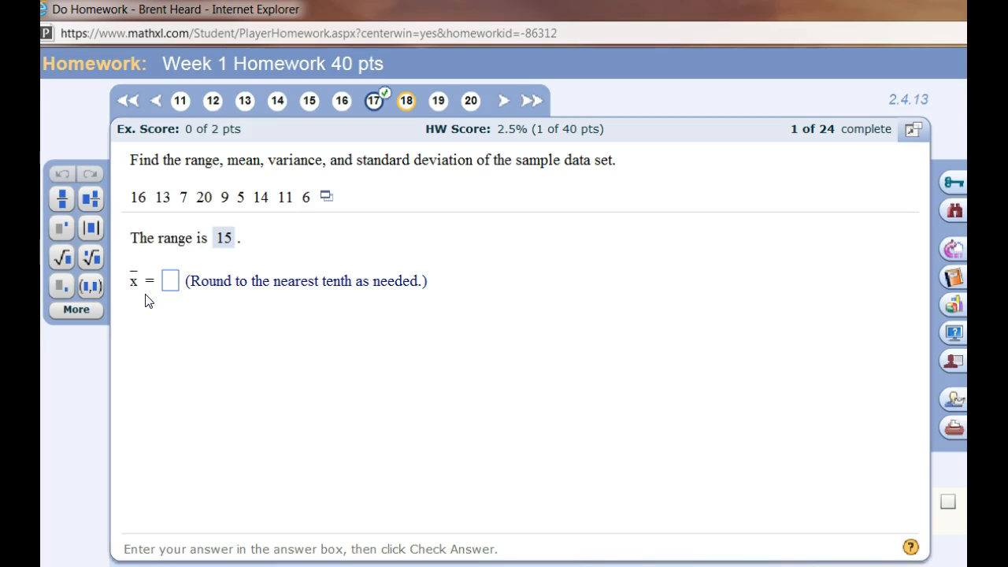
# Step: Enter 11.2 as the sample mean and dismiss the Nice Work! message
pyautogui.click(171, 280)
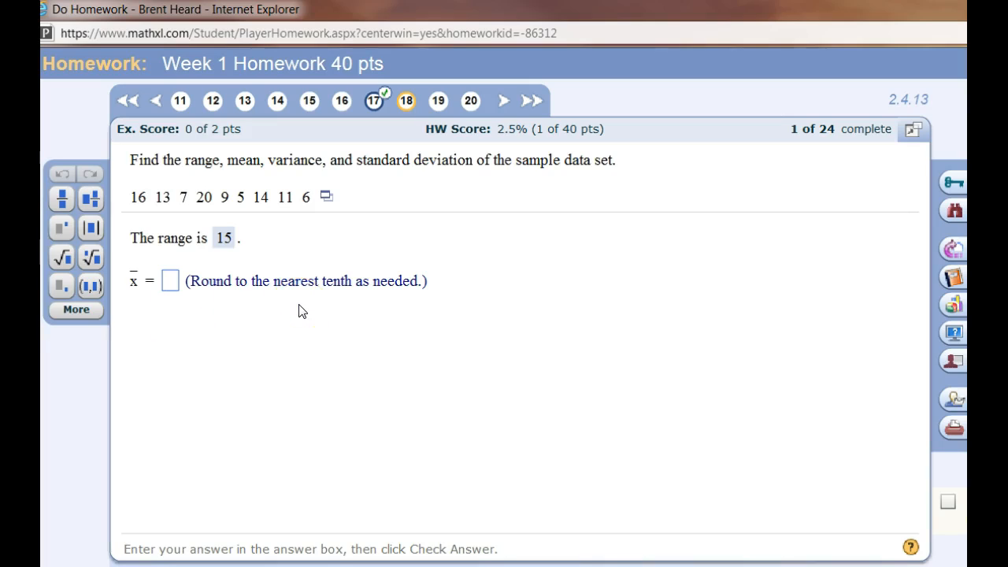
pyautogui.moveTo(300, 306)
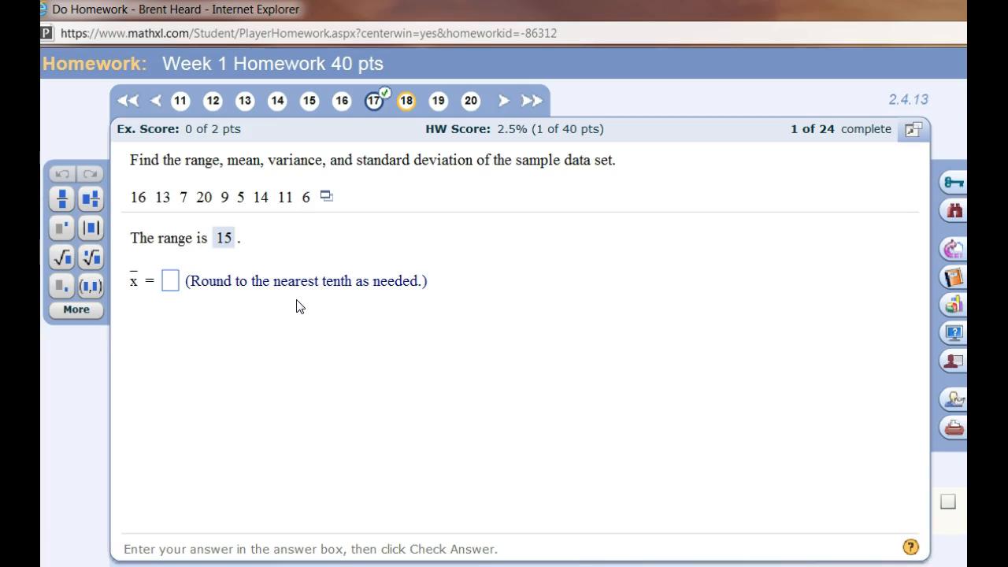
pyautogui.write('1')
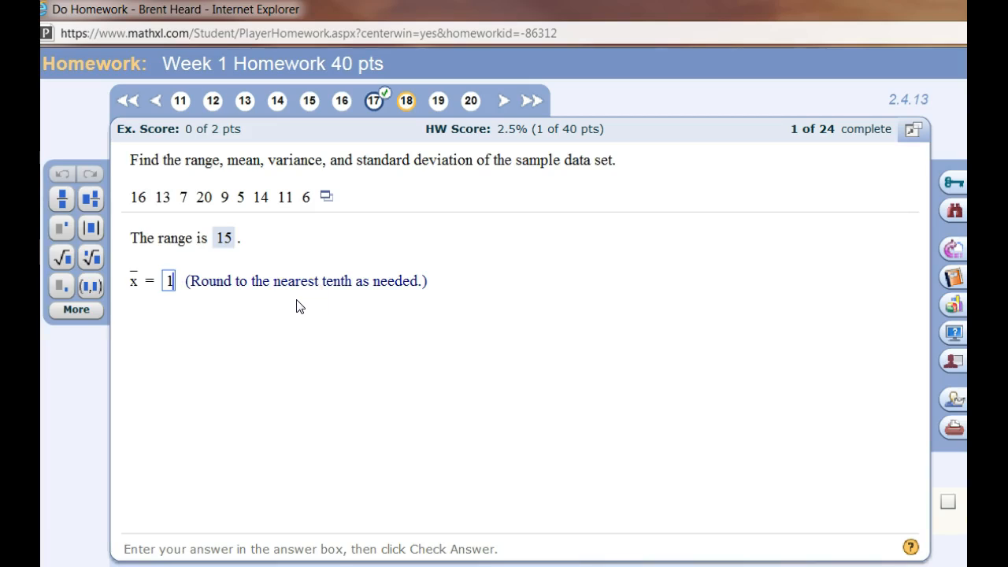
pyautogui.write('1.2')
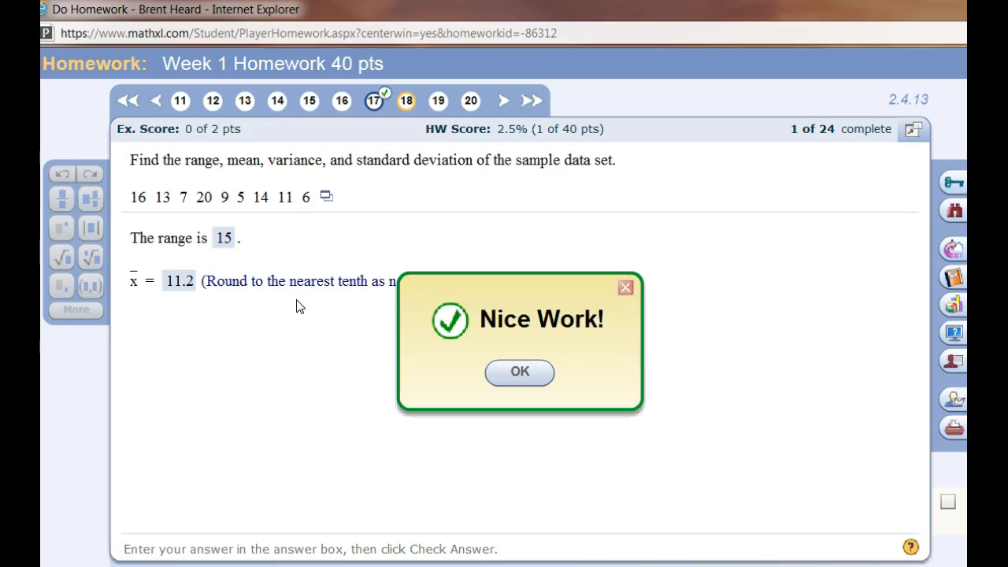
pyautogui.click(518, 372)
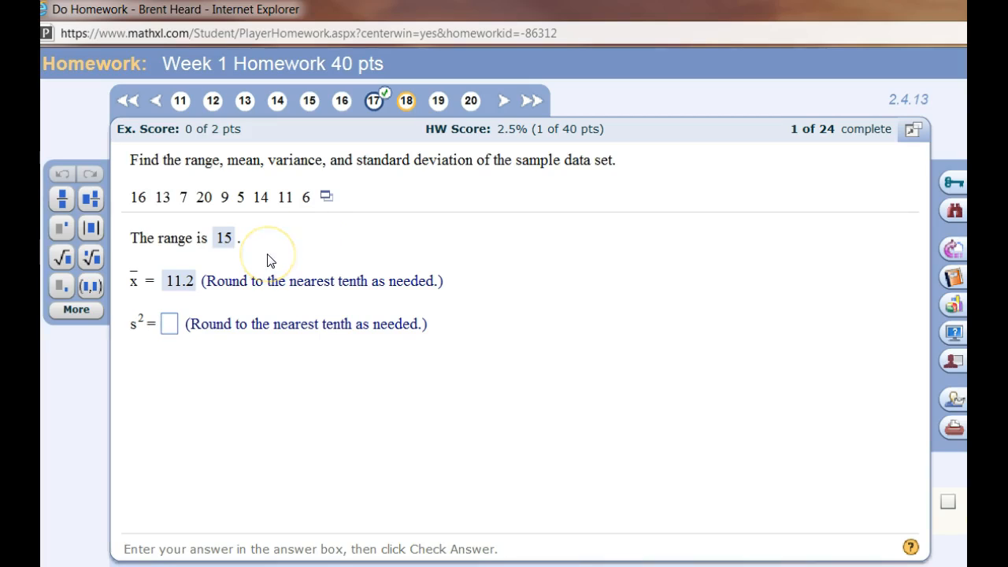
pyautogui.moveTo(271, 260)
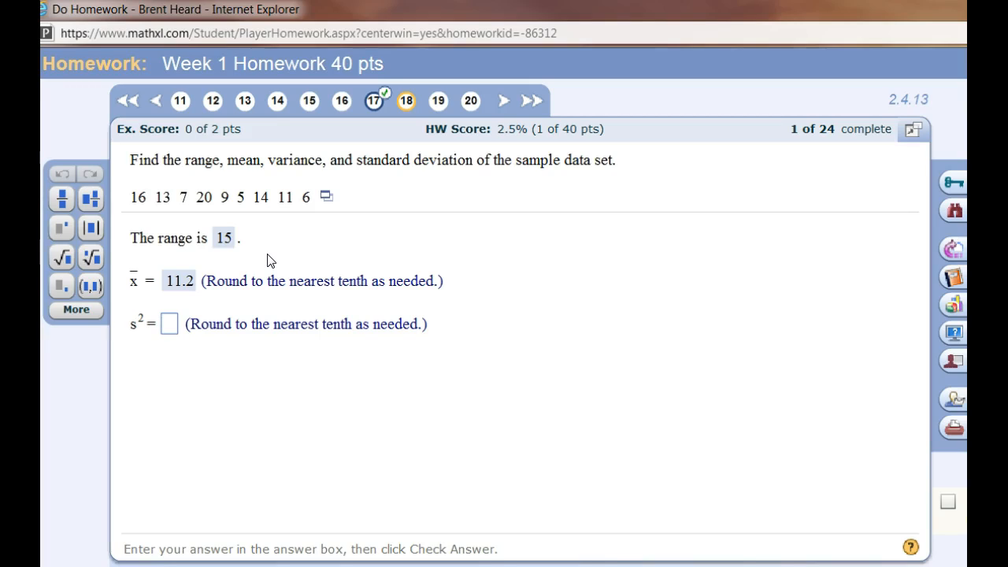
# Step: Enter 24.9 as the sample variance and dismiss the Excellent! message
pyautogui.click(168, 324)
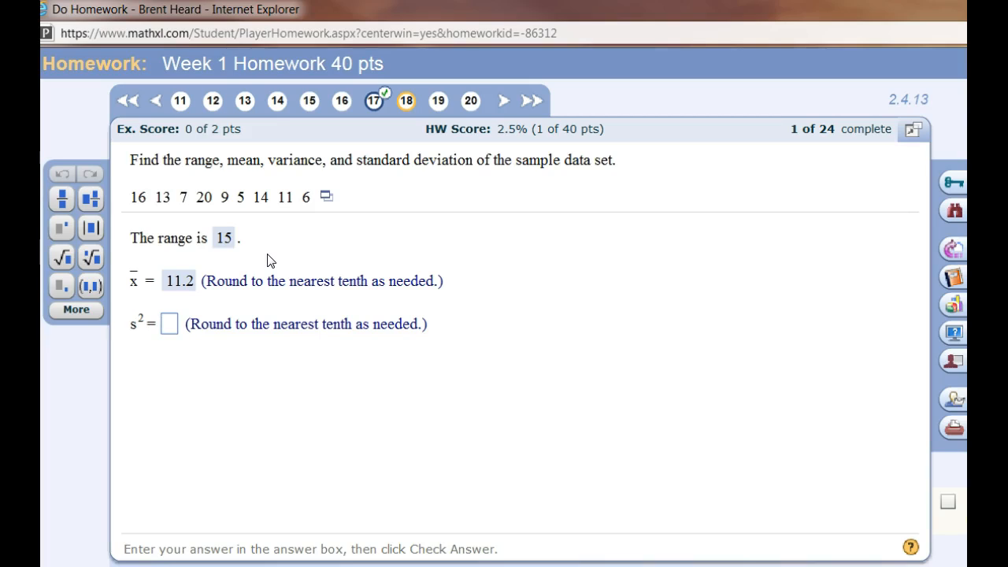
pyautogui.write('24.')
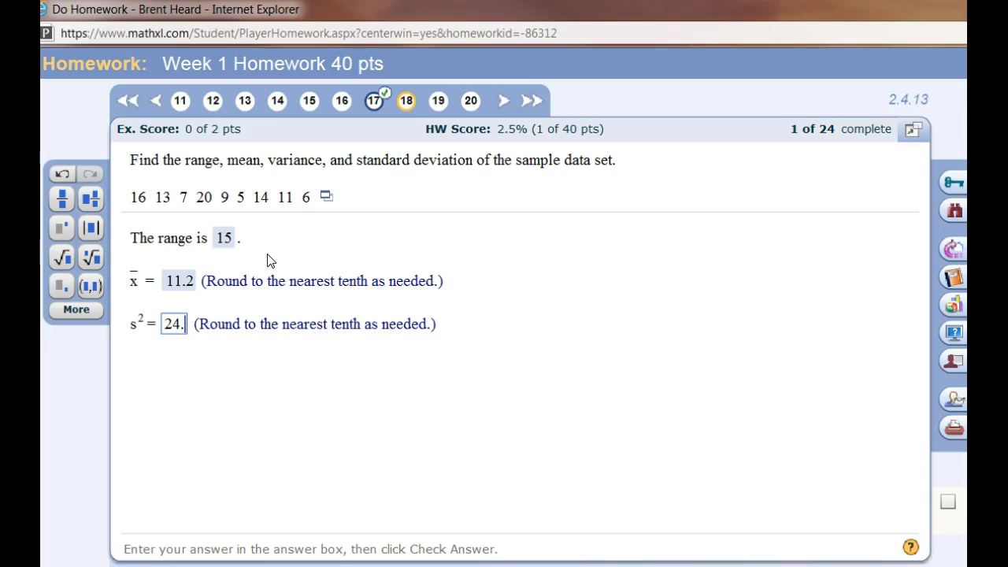
pyautogui.write('9')
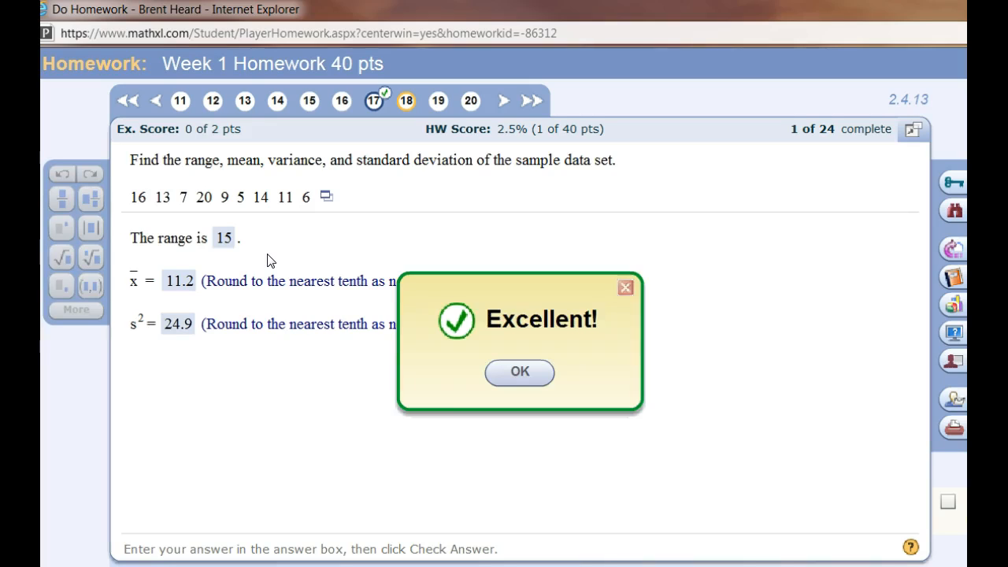
pyautogui.click(518, 371)
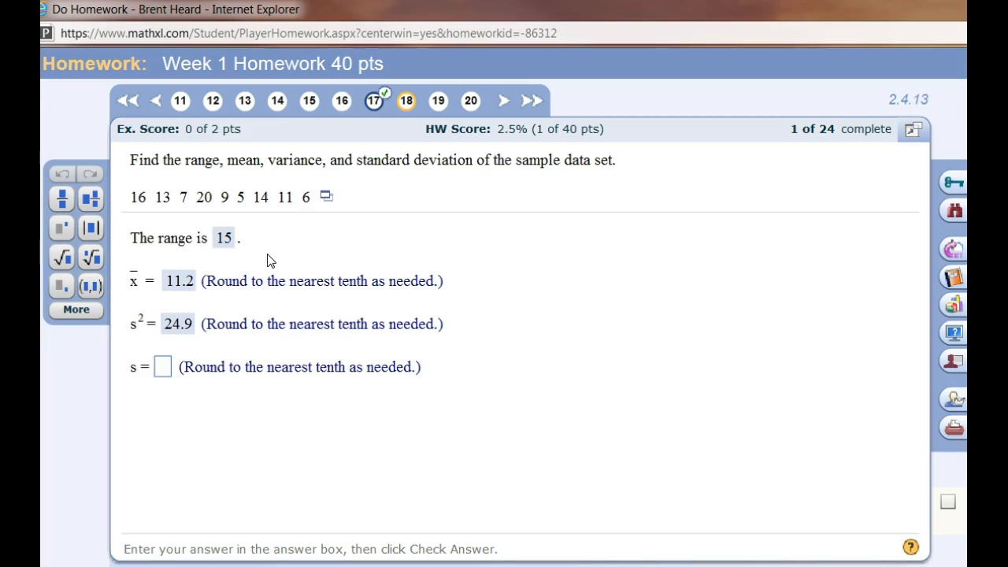
# Step: Enter 5.0 as the sample standard deviation answer
pyautogui.click(163, 366)
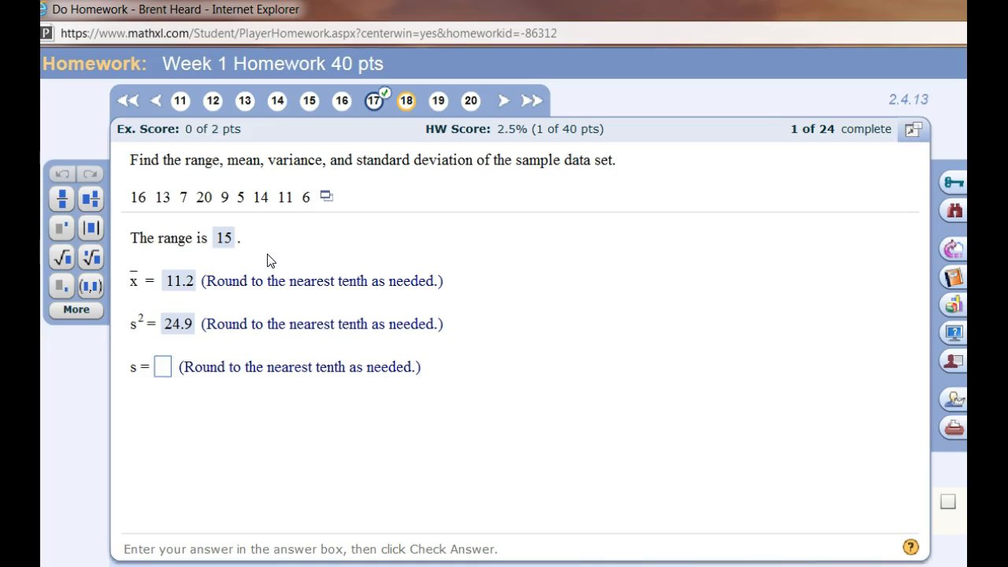
pyautogui.click(163, 367)
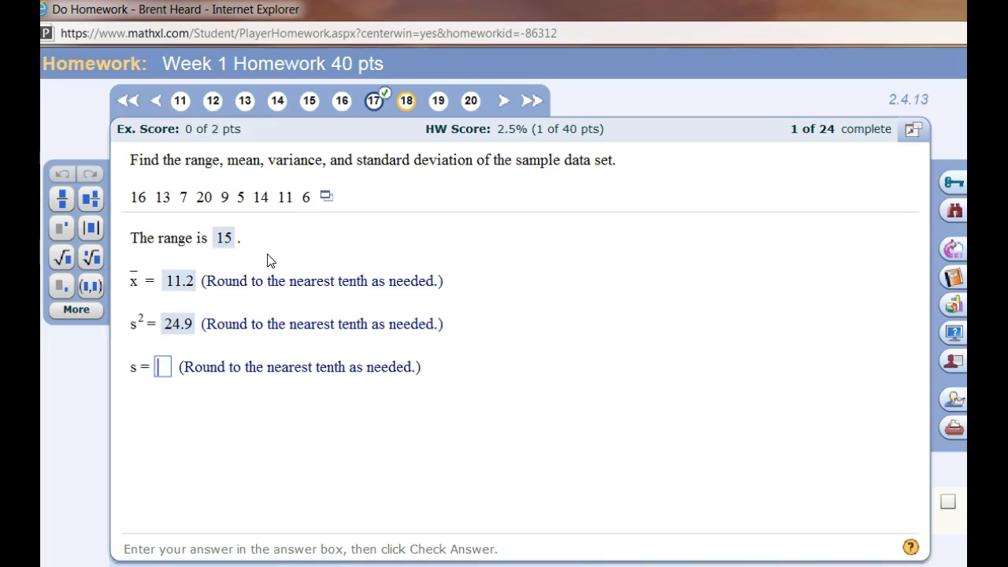
pyautogui.write('5.0')
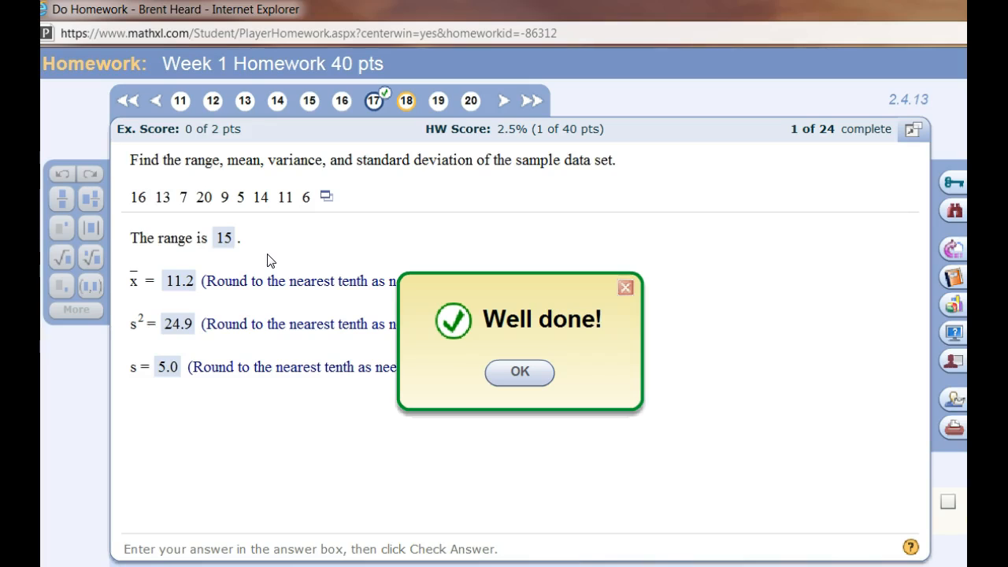
pyautogui.moveTo(275, 272)
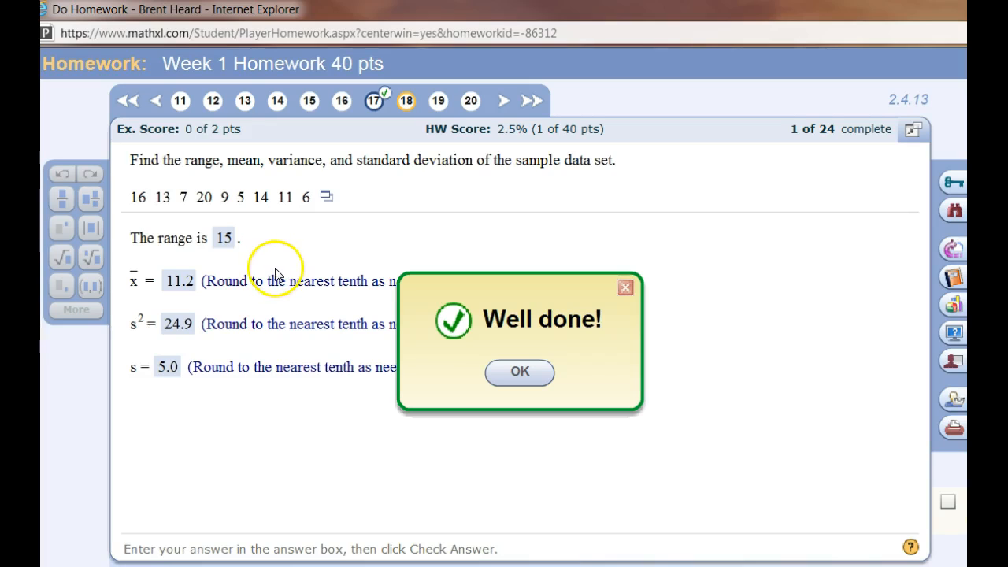